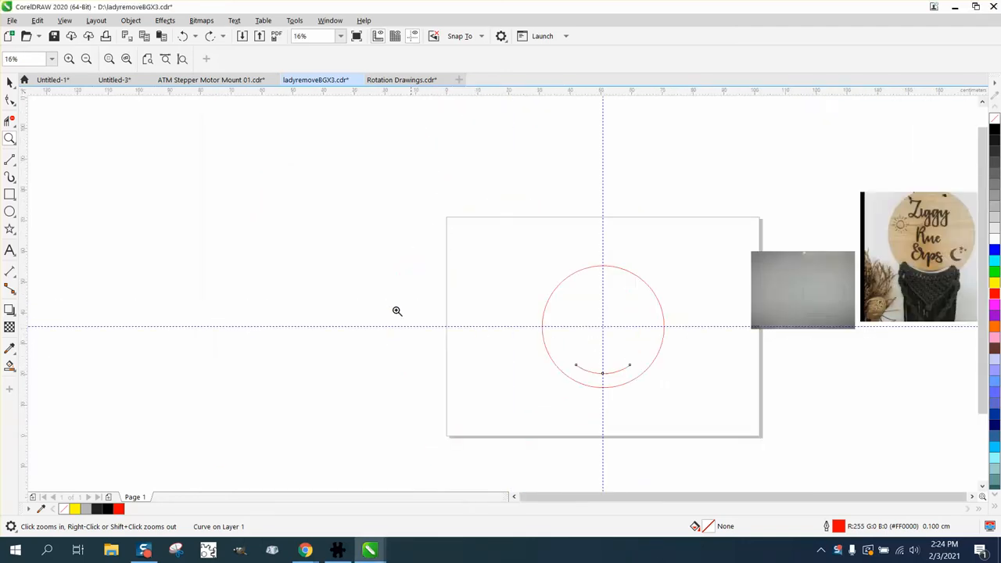
mouse_move(511, 263)
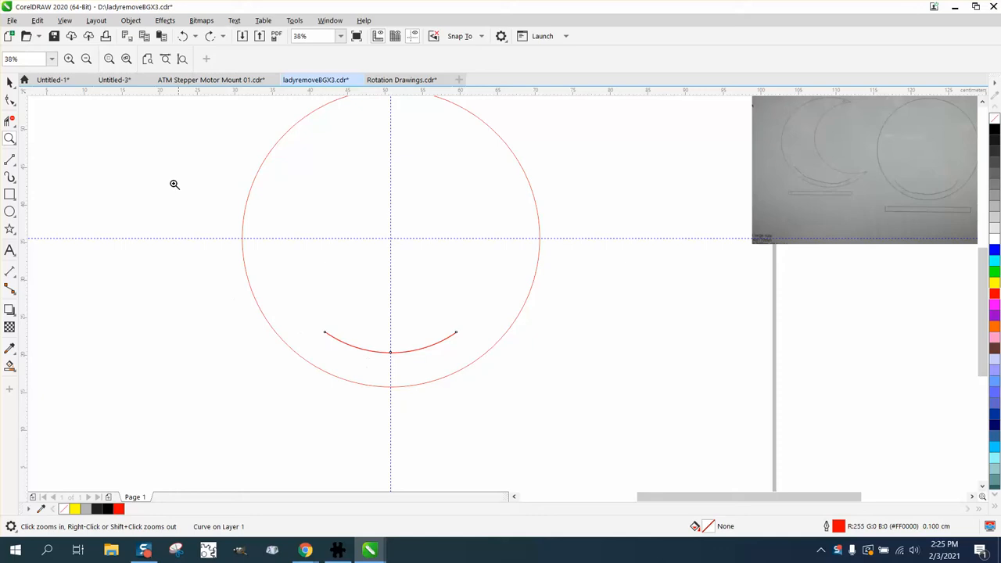
Set the arc's outline width to 2 cm in the Outline Pen dialog
left_click(390, 343)
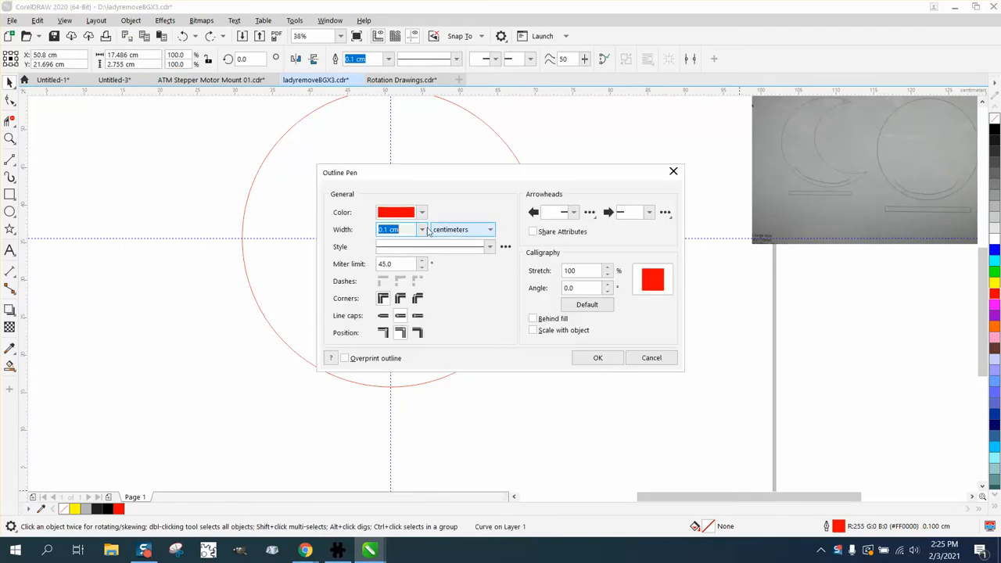
left_click(422, 229)
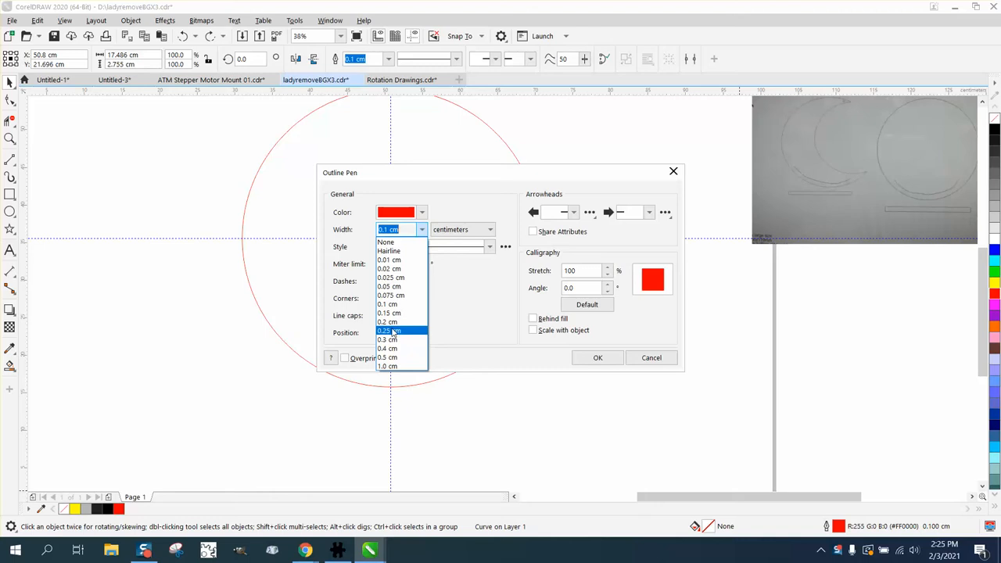
mouse_move(388, 241)
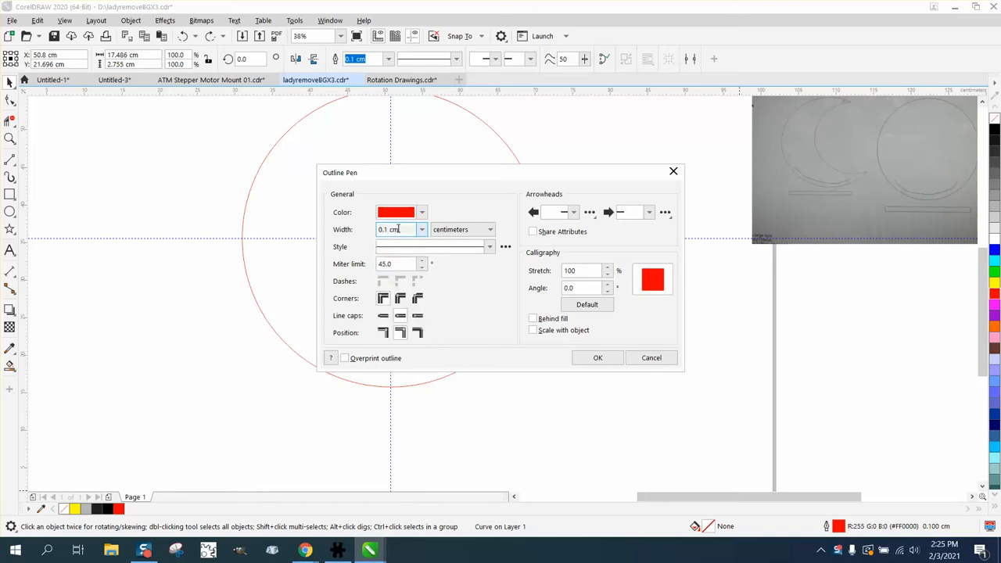
type("2")
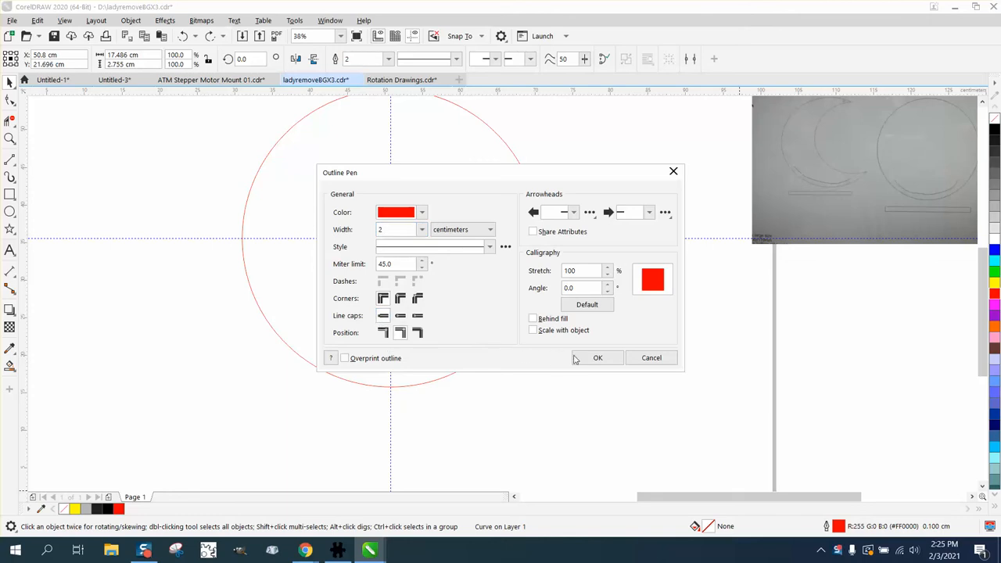
left_click(597, 356)
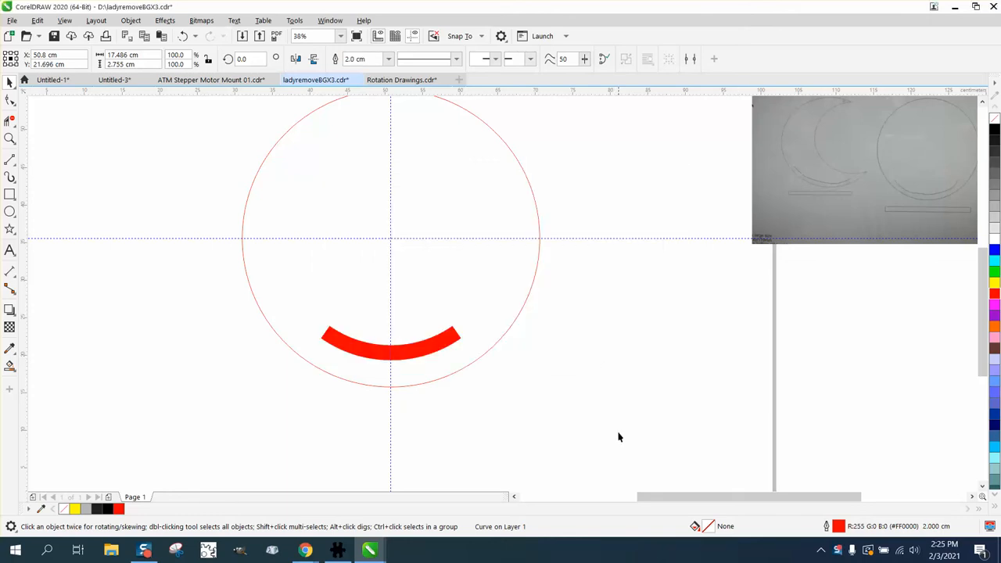
mouse_move(367, 265)
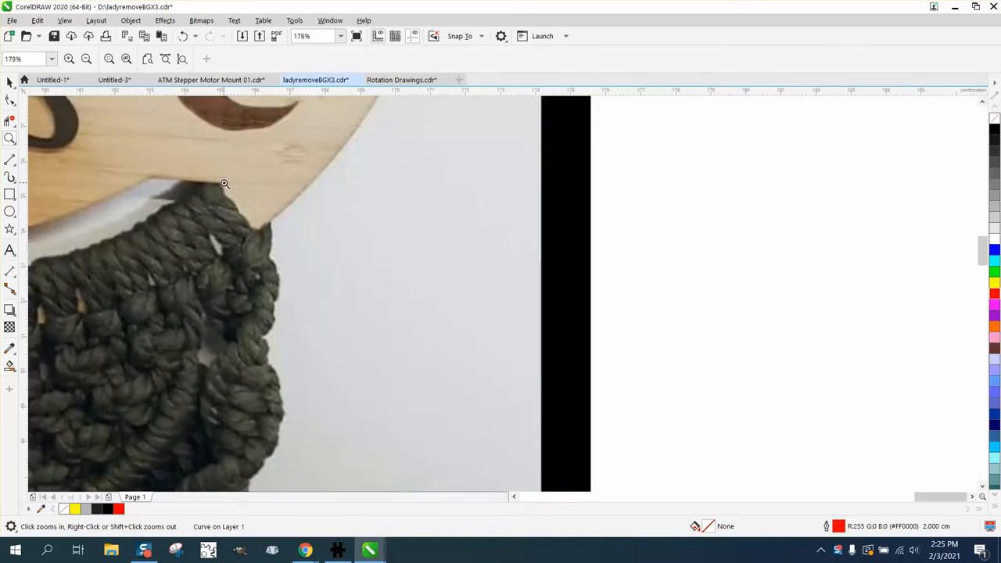
mouse_move(197, 181)
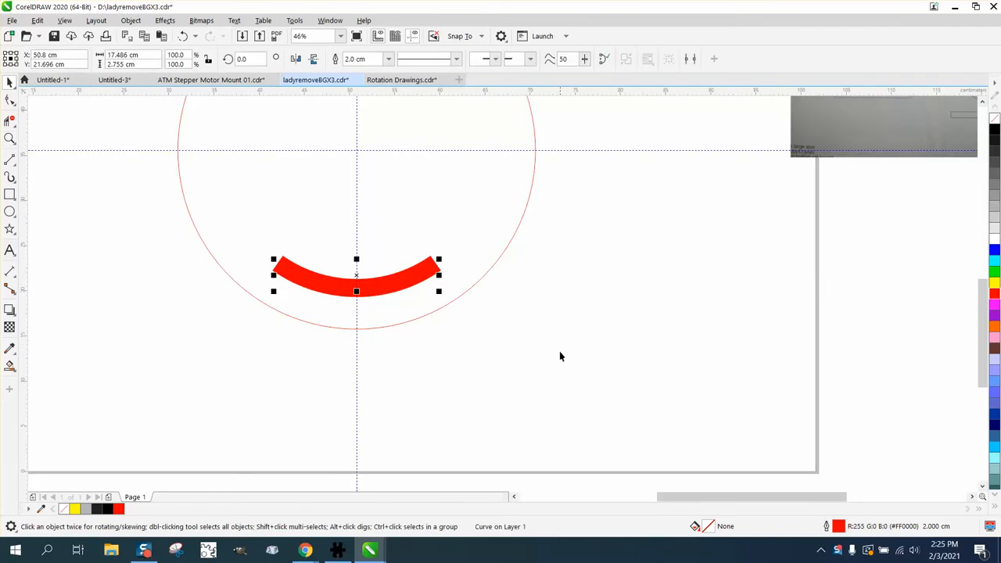
Convert the thick arc's outline into a closed curve object
left_click(130, 20)
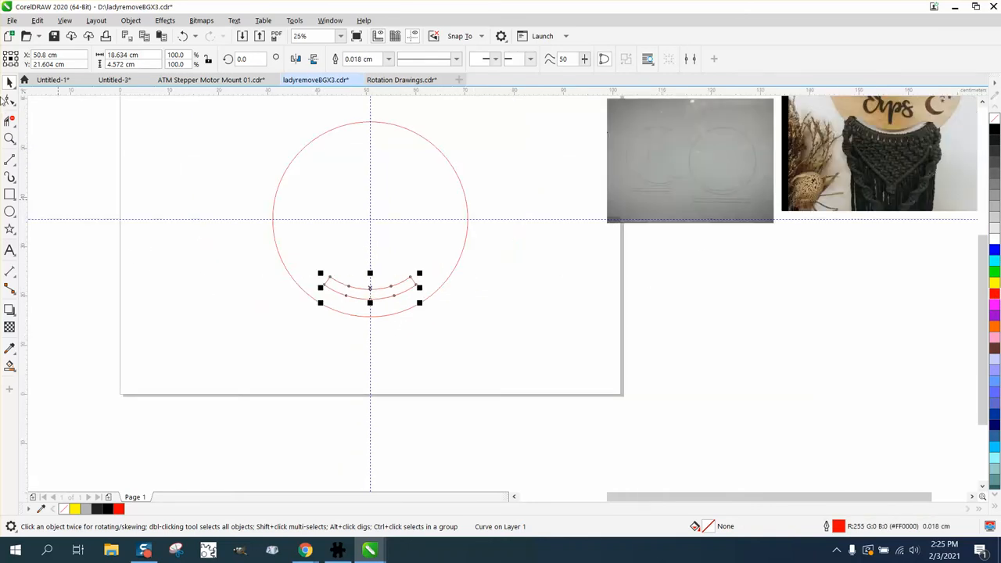
left_click(486, 357)
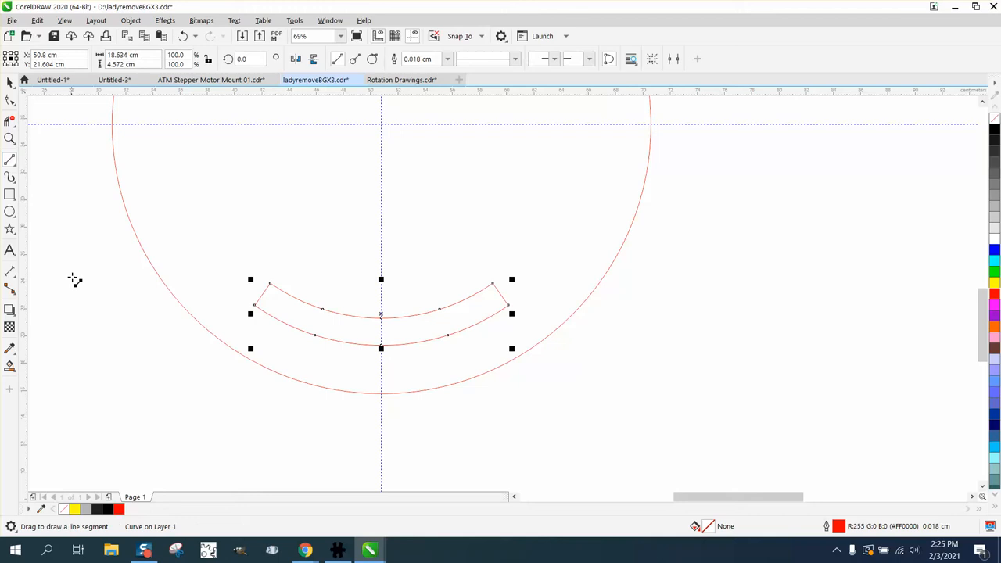
mouse_move(253, 313)
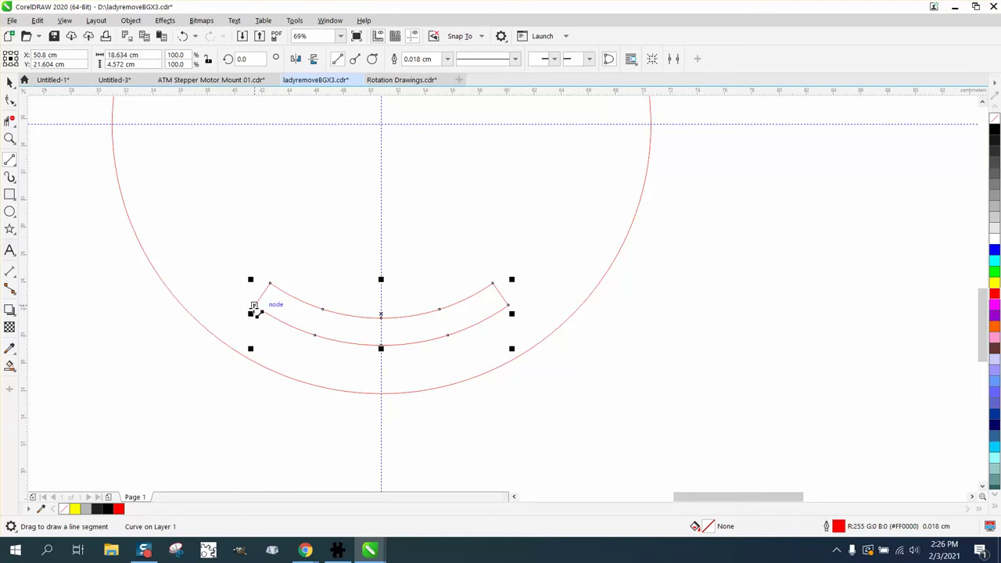
left_click_drag(253, 313, 425, 313)
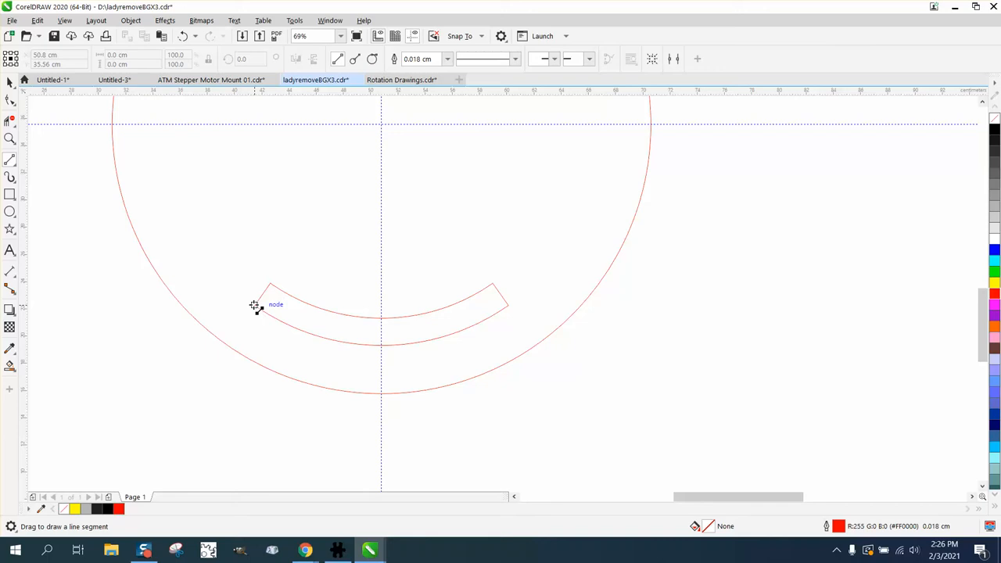
left_click_drag(255, 304, 508, 304)
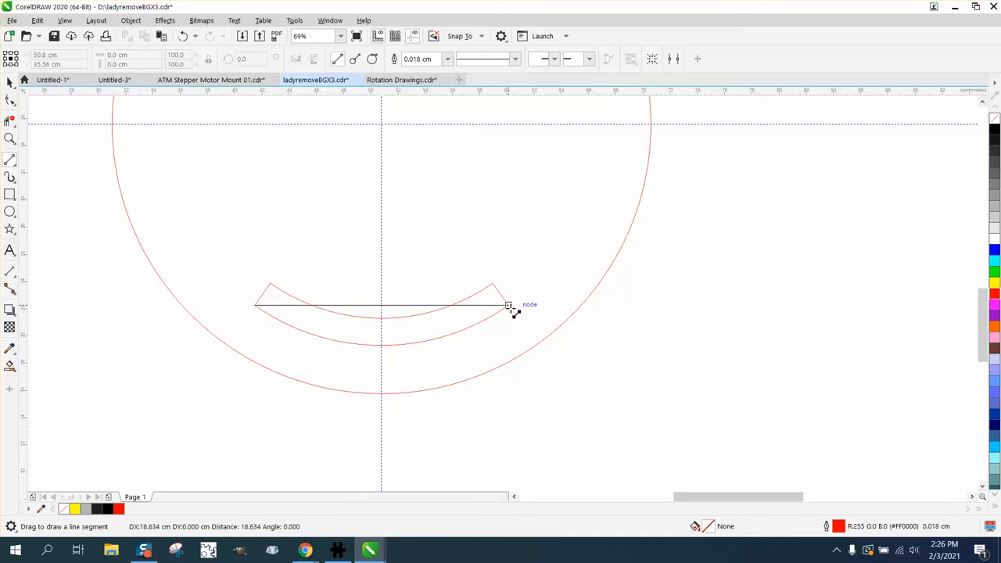
left_click(509, 304)
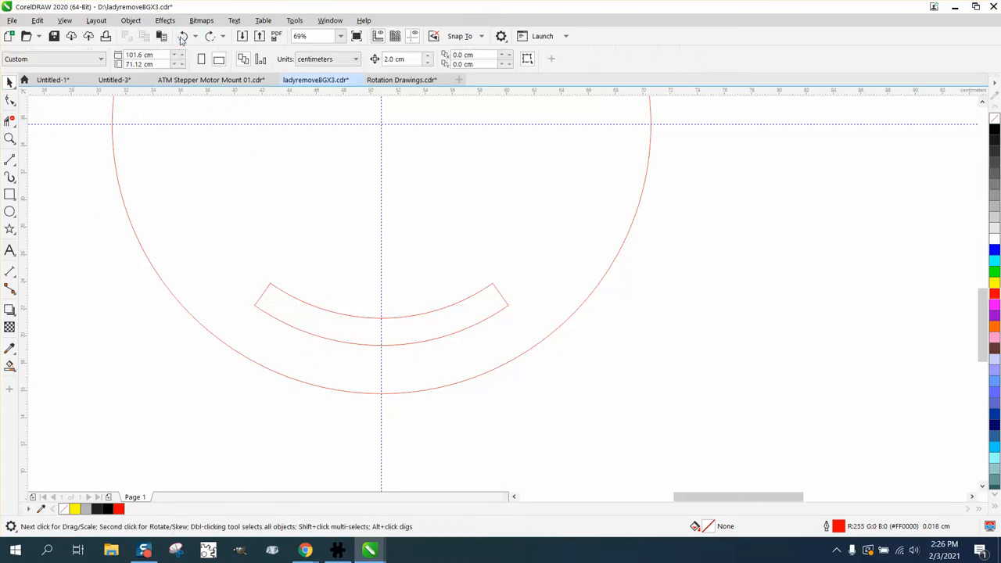
Select a diagonal line crossing the concentric circles' centre
left_click(382, 313)
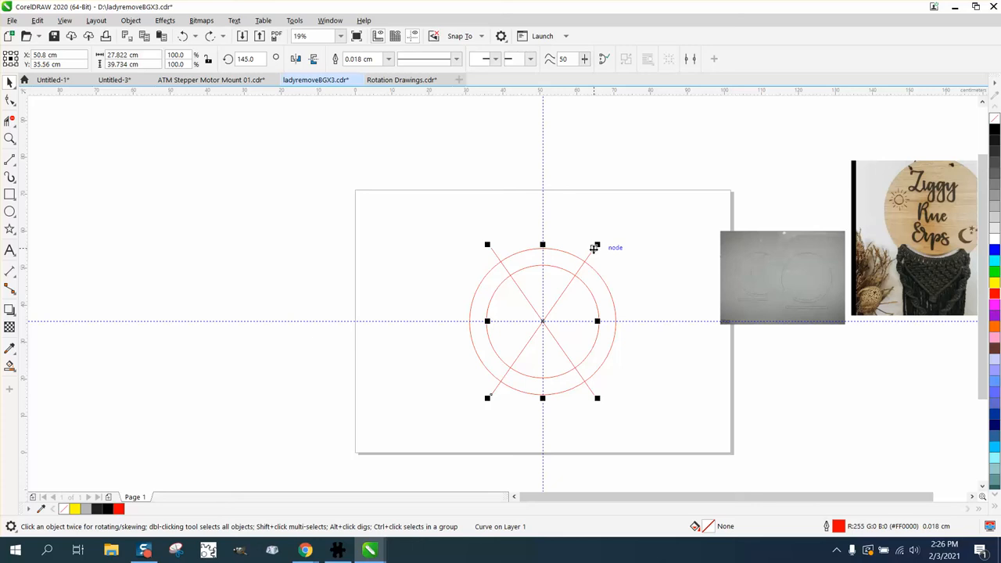
mouse_move(250, 59)
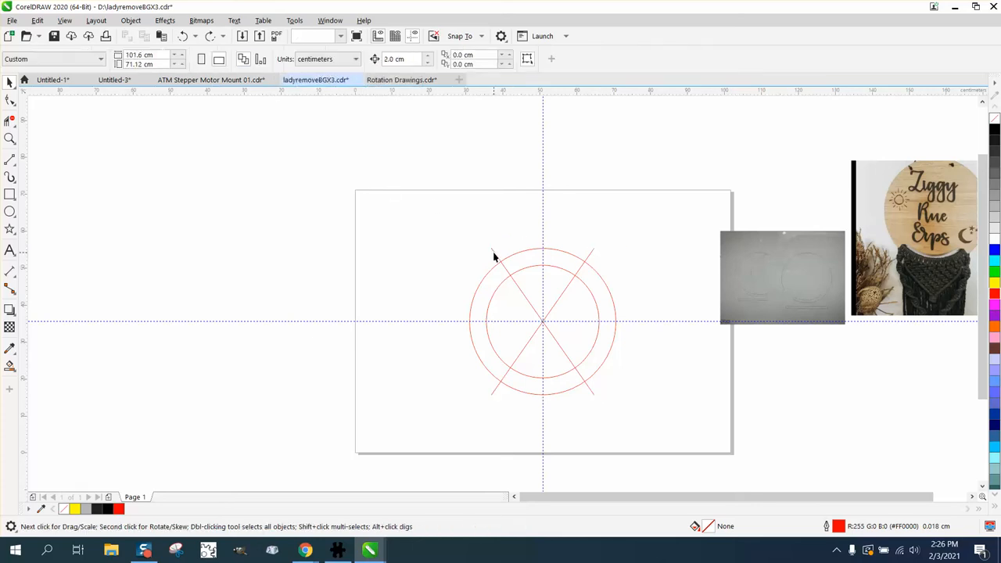
left_click(541, 321)
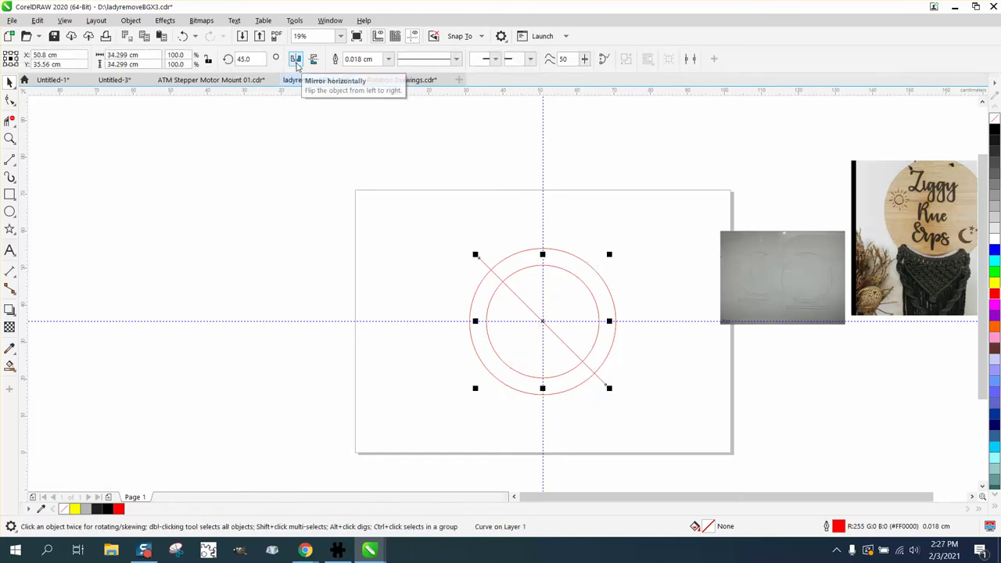
Mirror the diagonal line horizontally so the two lines form an X
left_click(291, 59)
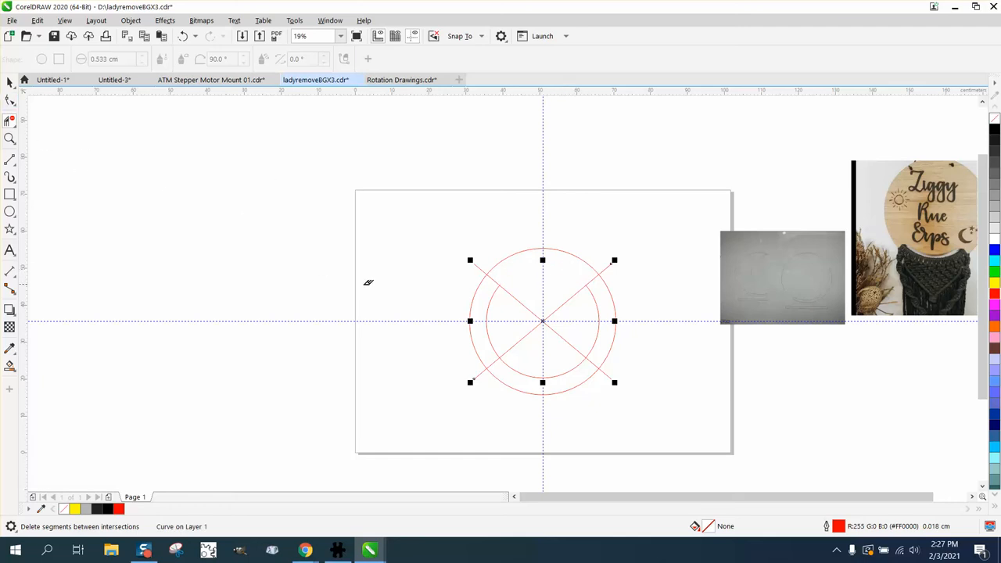
mouse_move(185, 88)
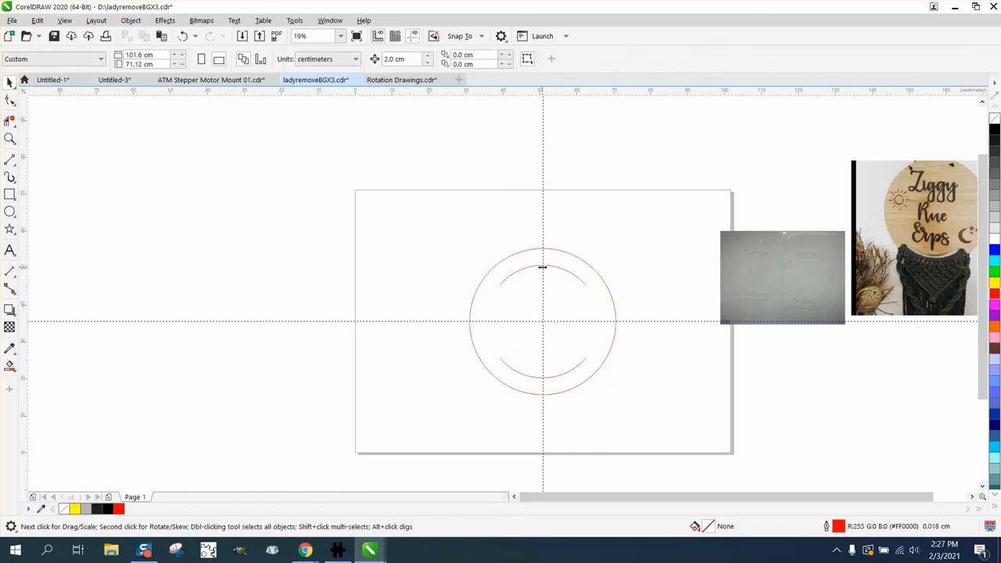
Remove the upper inner arc and select the remaining lower arc
left_click(563, 321)
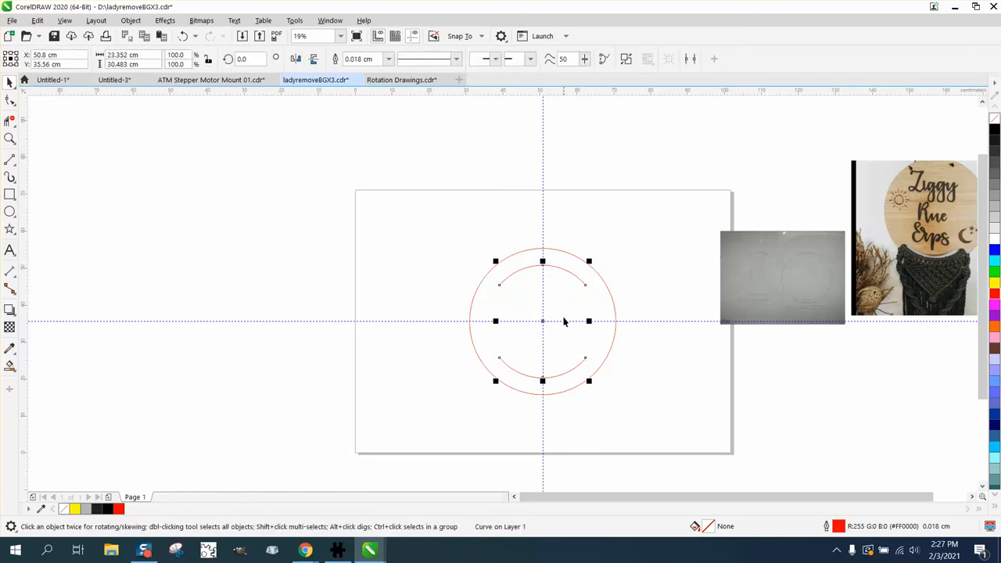
left_click(135, 20)
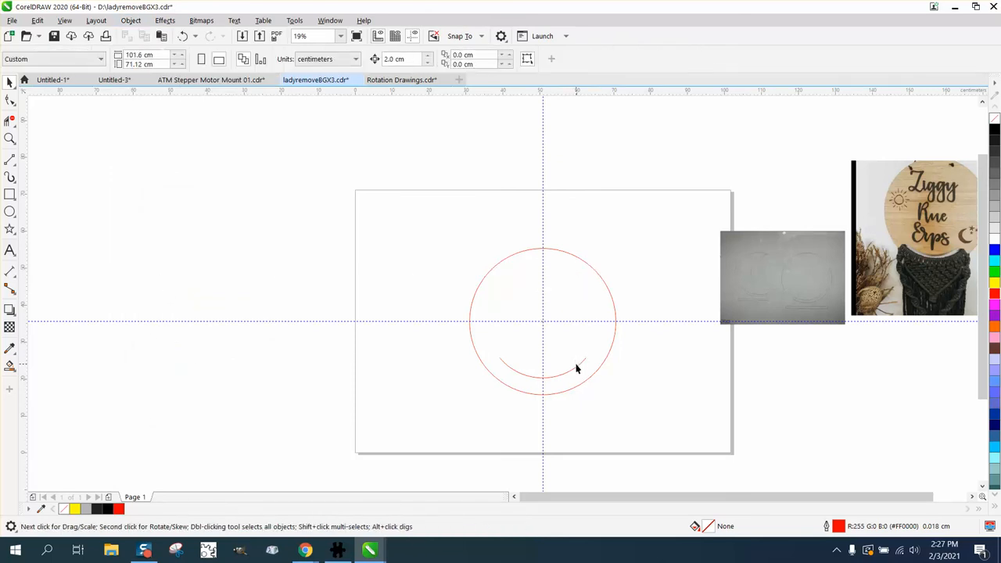
left_click(576, 369)
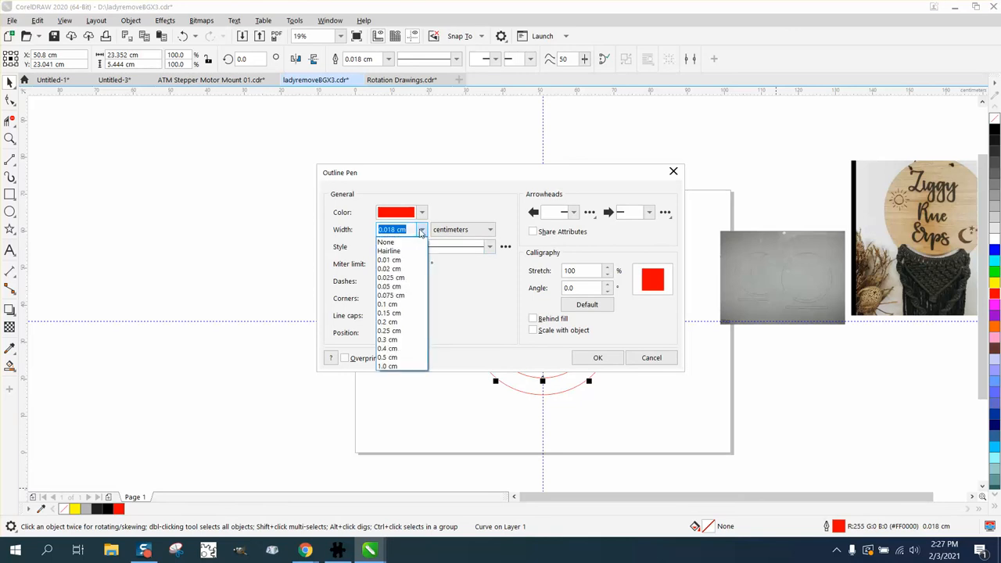
Set the lower arc's outline width to 2 cm
left_click(421, 228)
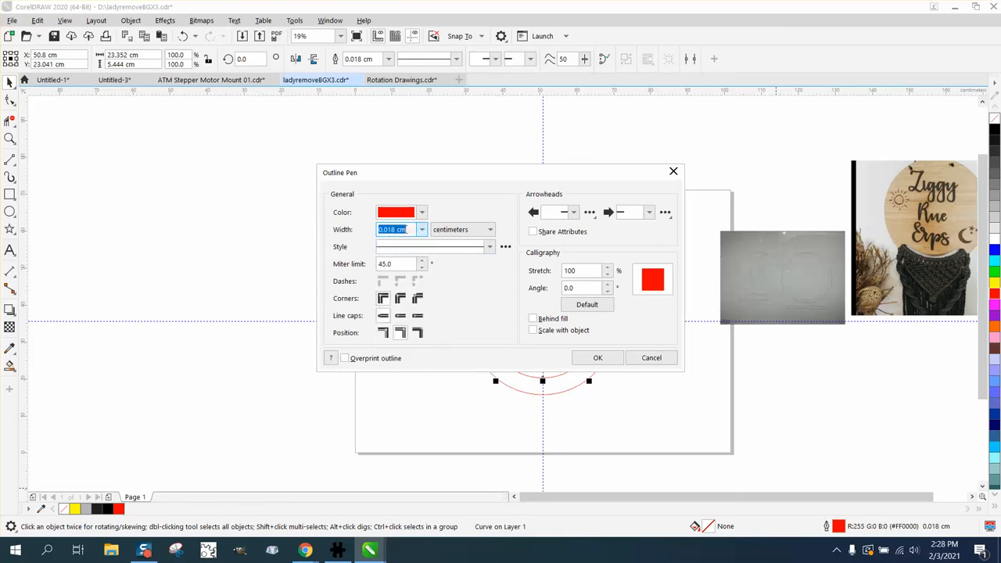
type("2")
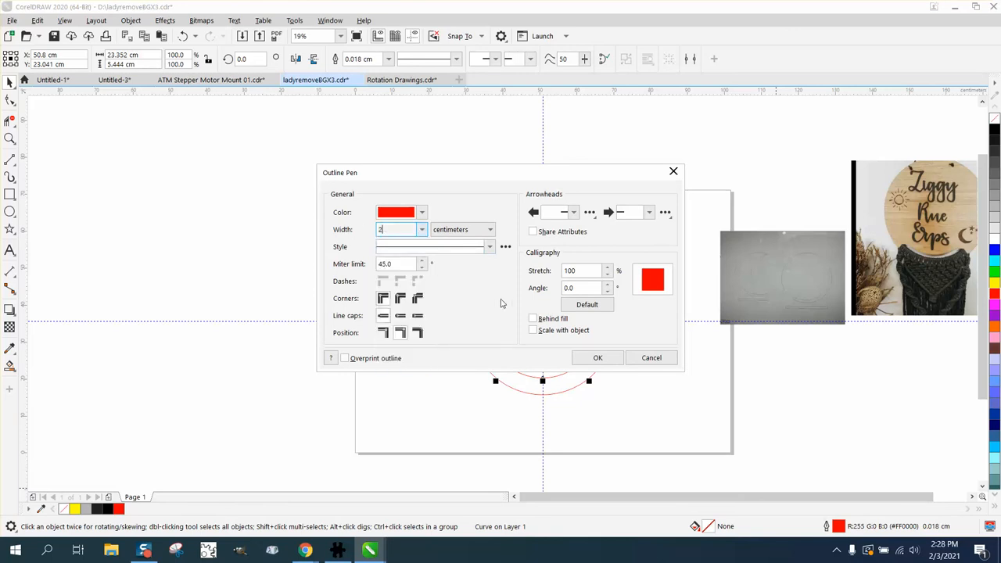
left_click(598, 357)
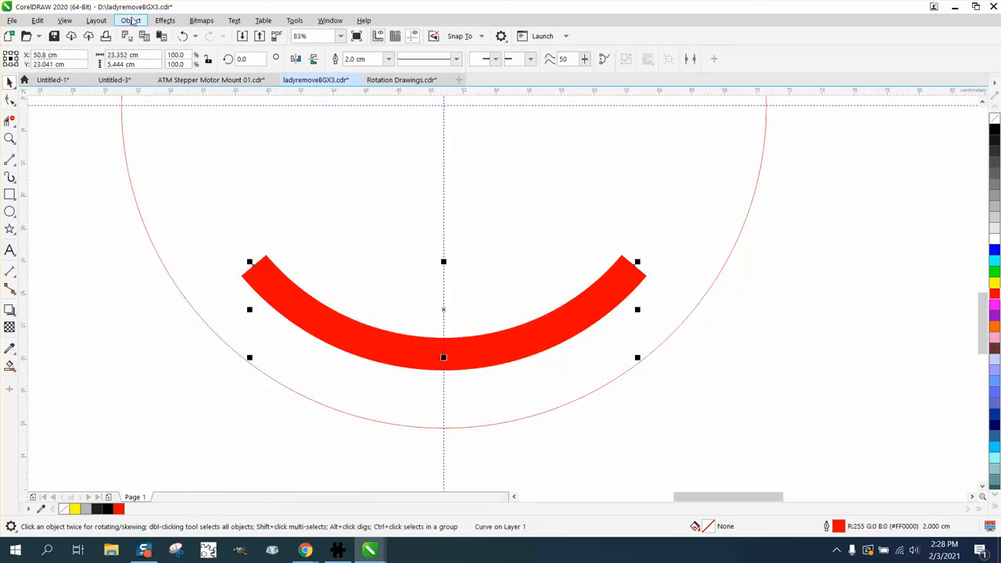
Convert the thick lower arc's outline into a closed shape
left_click(131, 20)
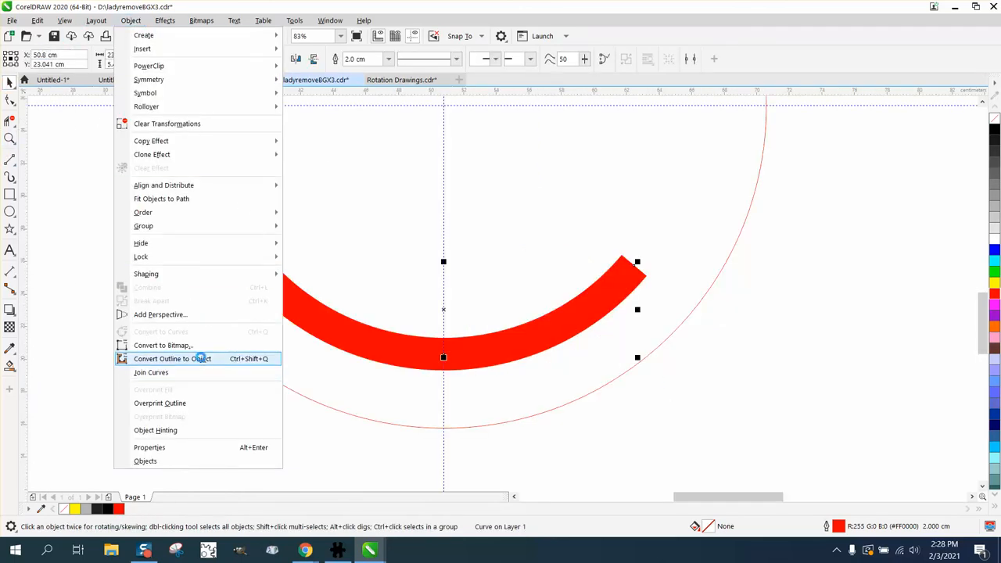
left_click(172, 359)
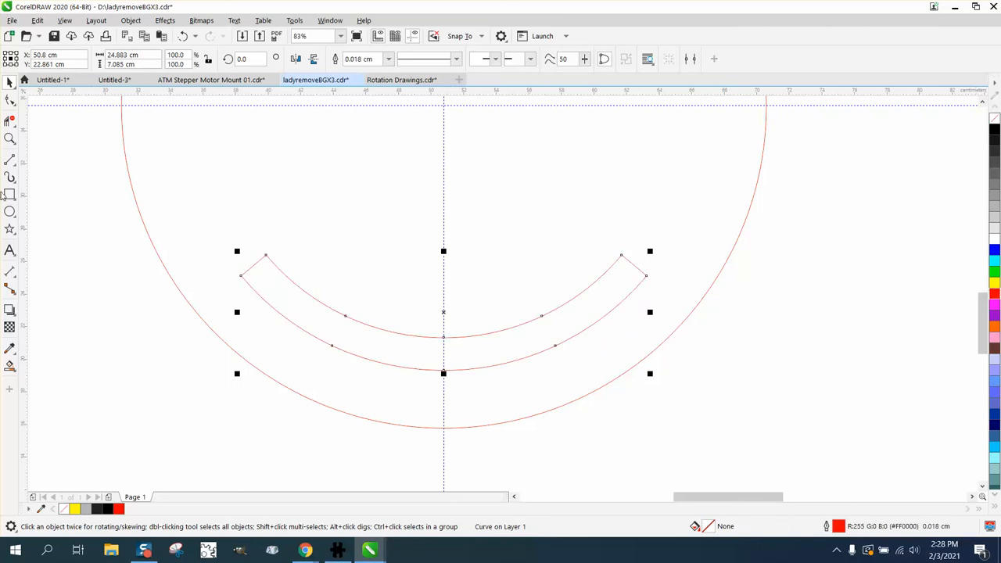
Draw a horizontal 2-point line across the slot's ends to square them off
left_click(10, 159)
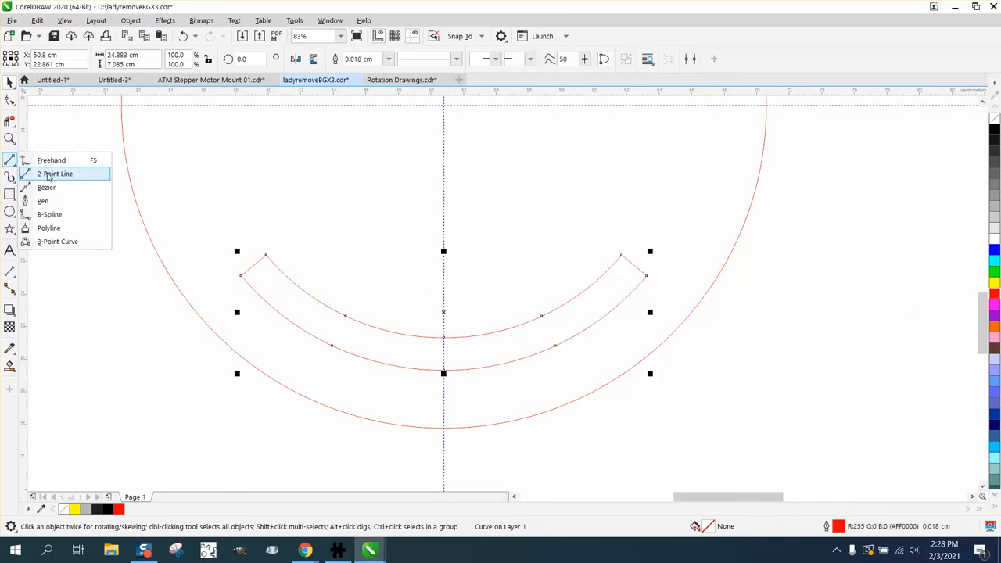
left_click(55, 174)
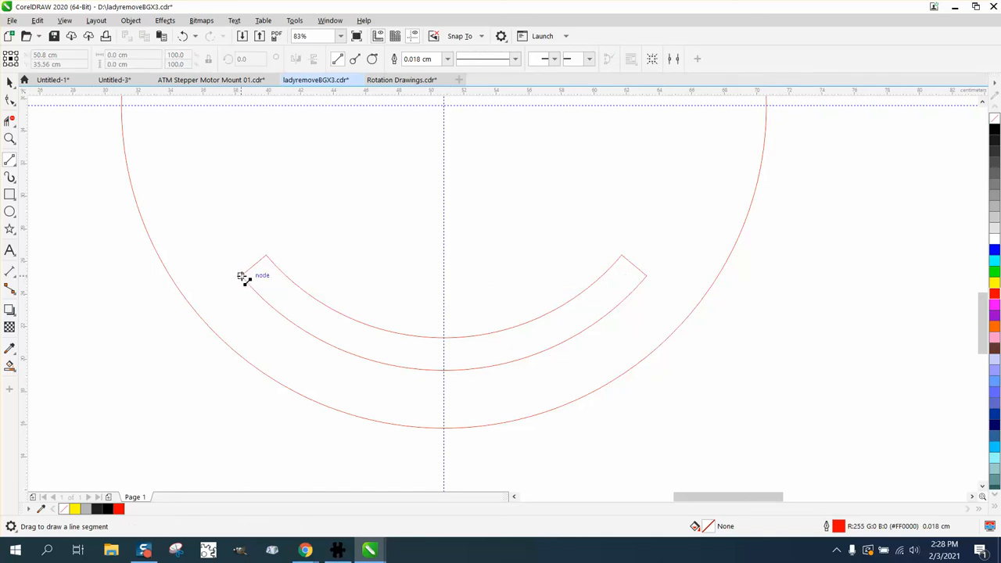
left_click_drag(242, 275, 643, 274)
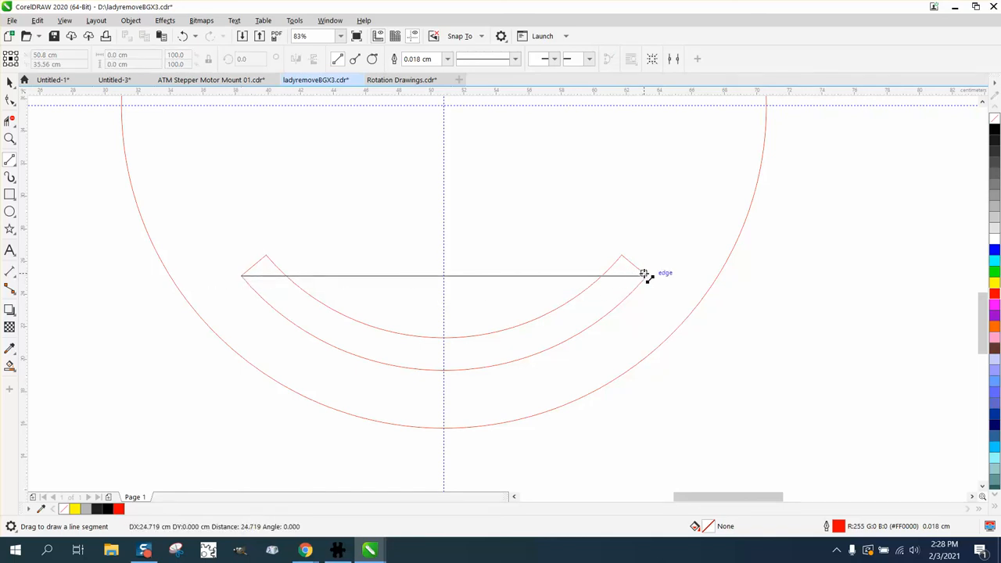
left_click(641, 275)
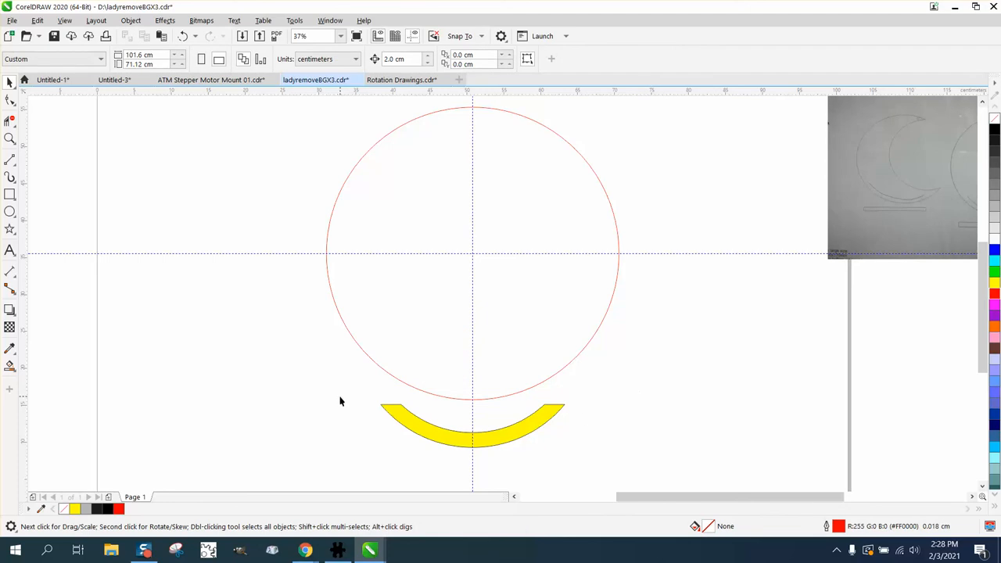
Give the yellow slot shape a red outline from the colour palette
left_click(473, 431)
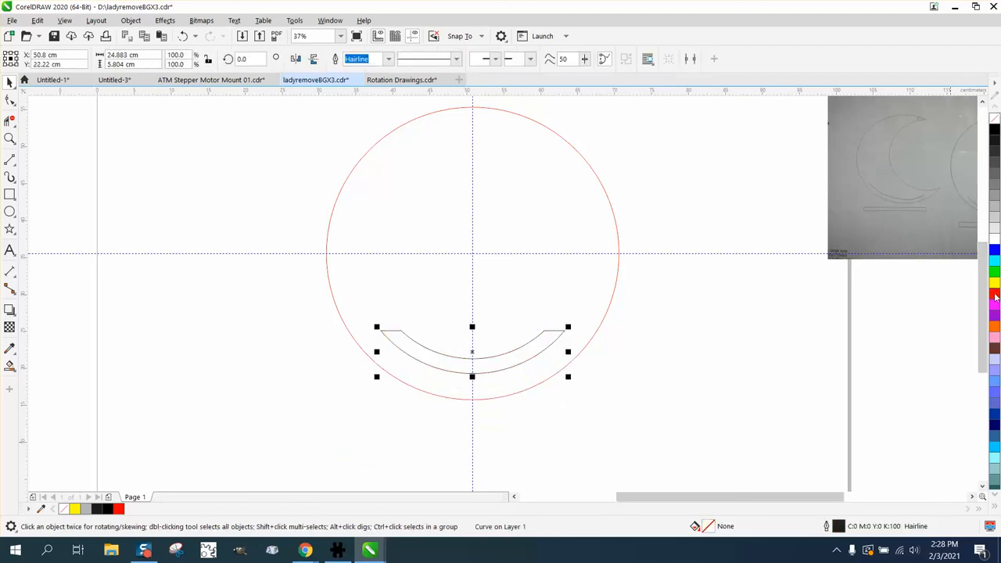
left_click(994, 293)
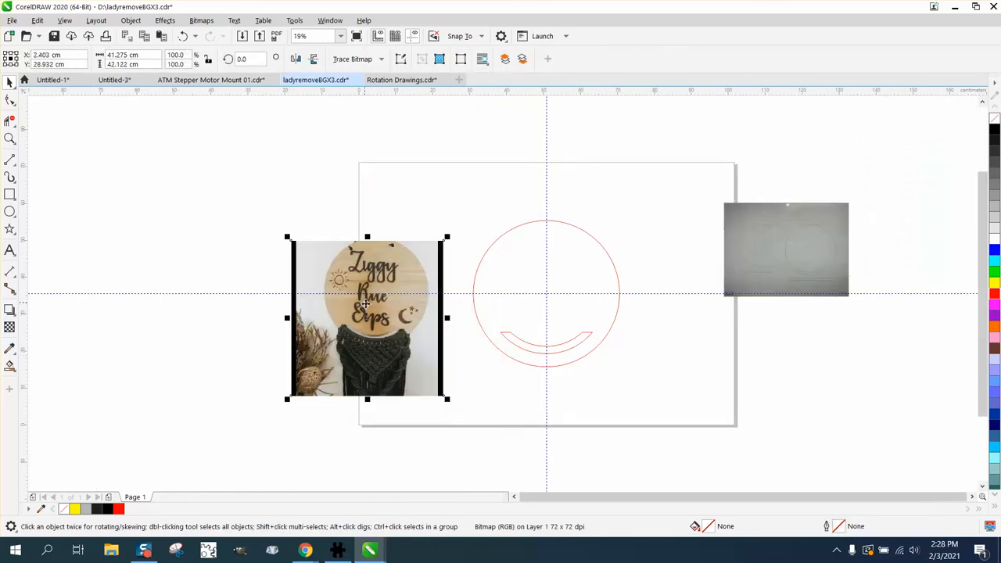
left_click(10, 138)
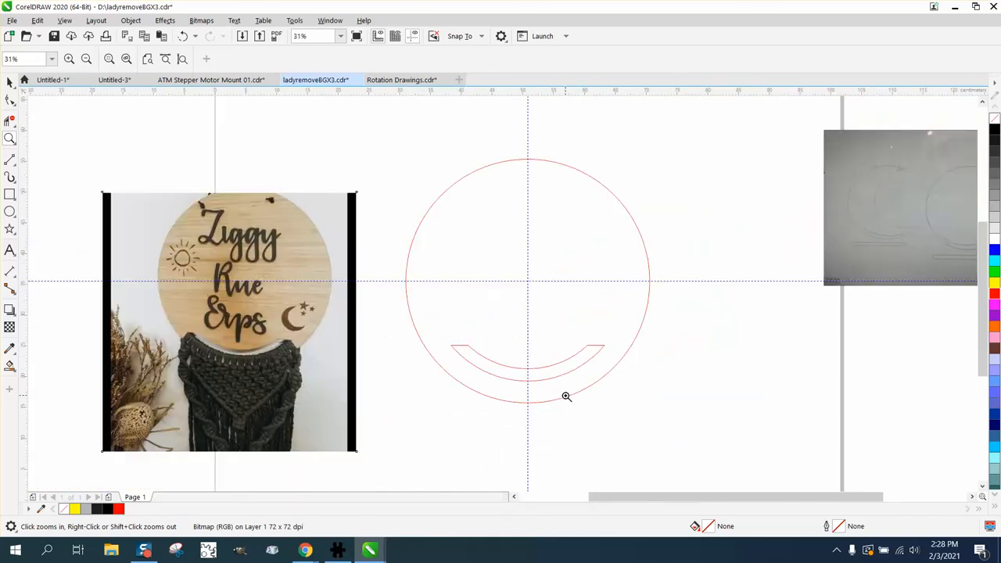
mouse_move(585, 407)
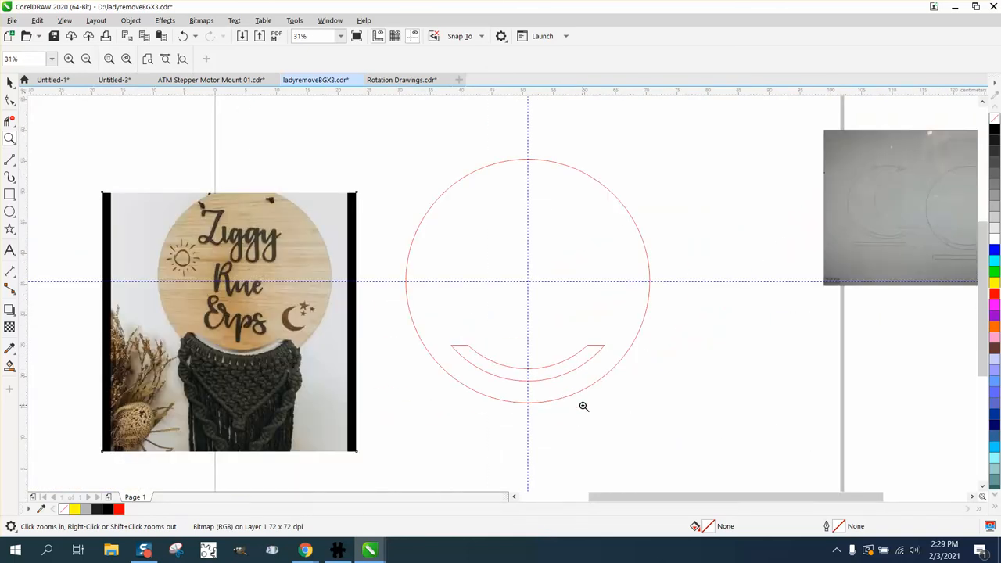